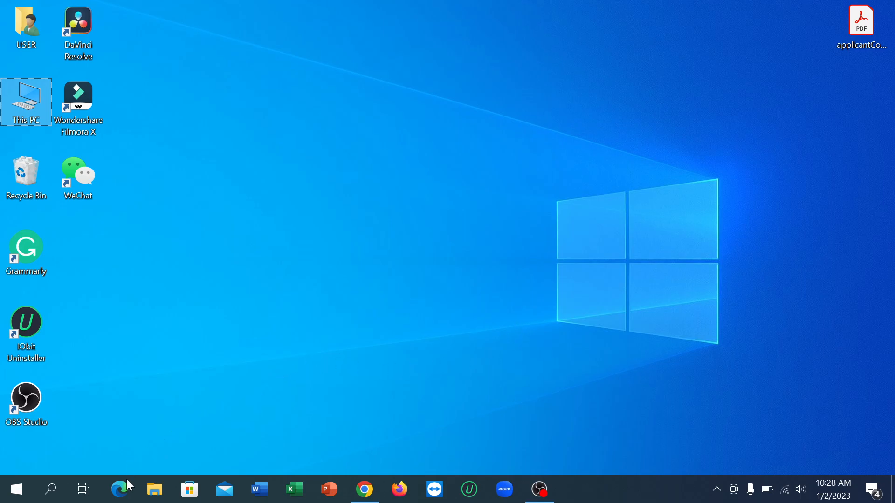
- Launch Microsoft Edge from the taskbar to a new tab page
left_click(119, 488)
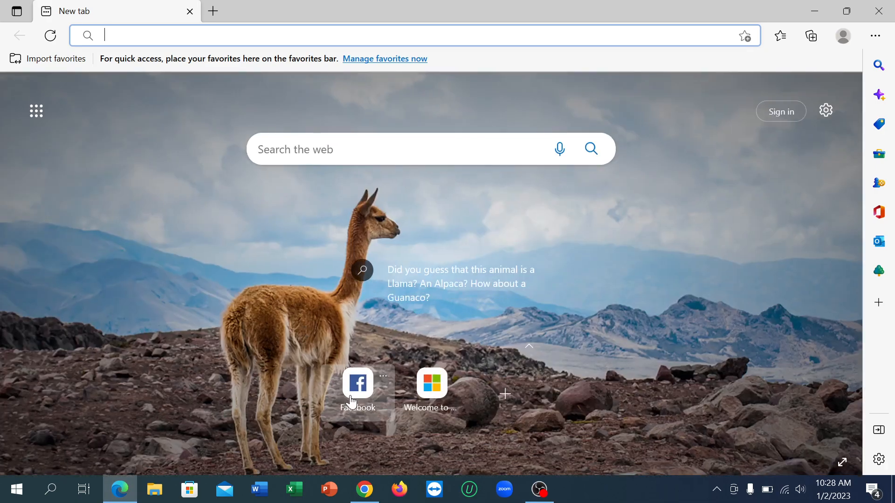
- Load Facebook from the new tab page and reach the general profile settings via the account menu
left_click(358, 383)
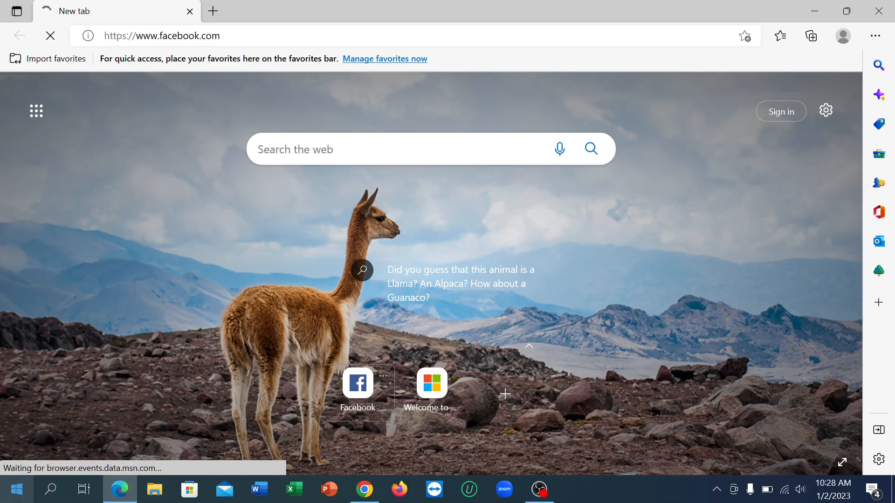
left_click(358, 383)
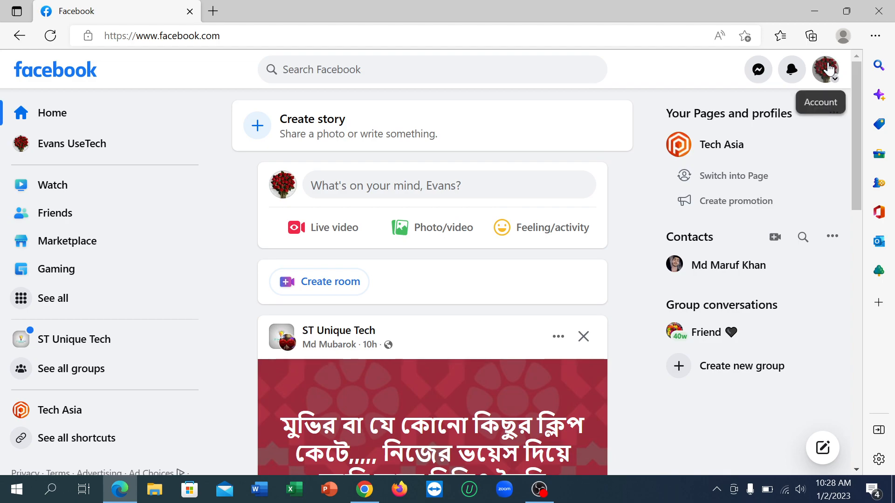
left_click(824, 69)
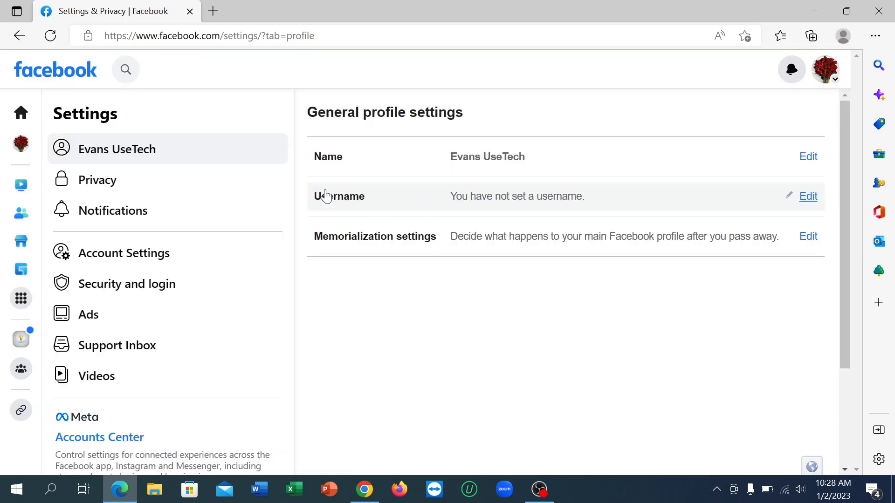
- Show the Privacy settings and reveal the 'Who can see the people, Pages and lists you follow?' row
left_click(97, 180)
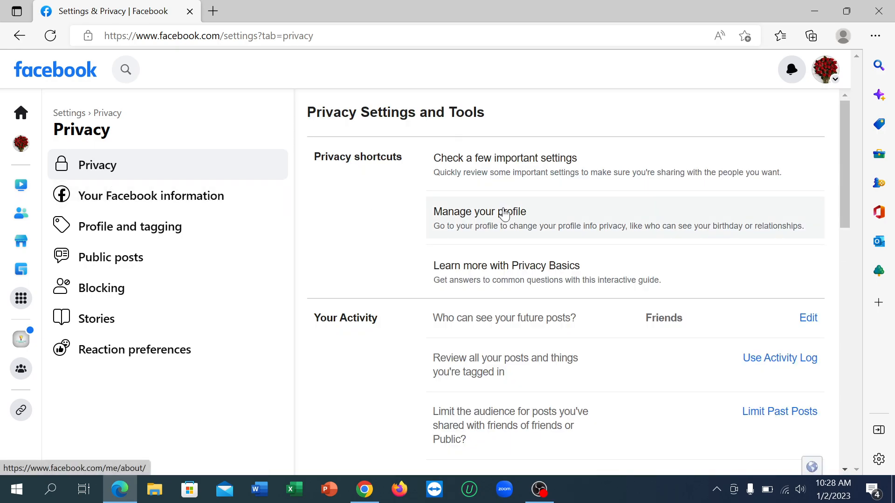
scroll("down", 3)
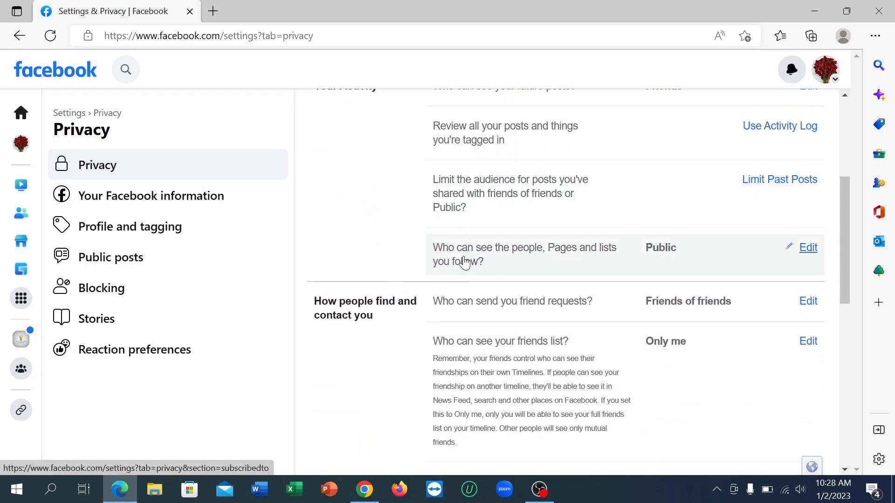
mouse_move(528, 257)
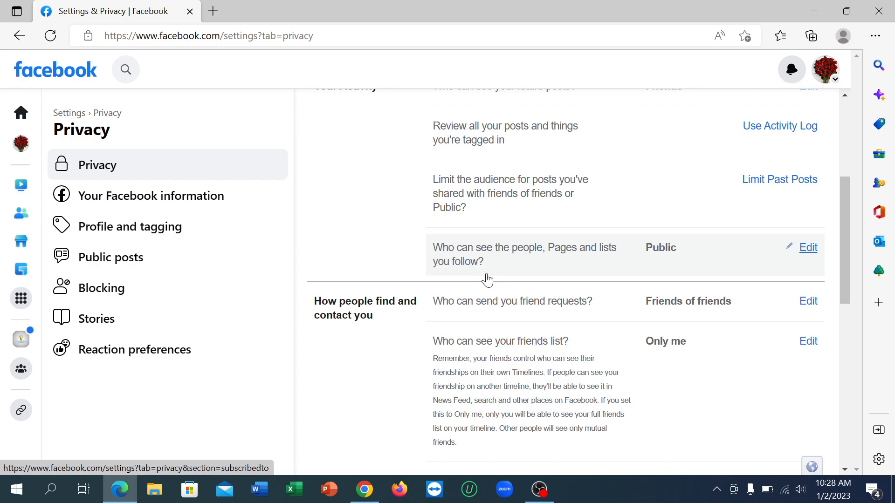
mouse_move(558, 256)
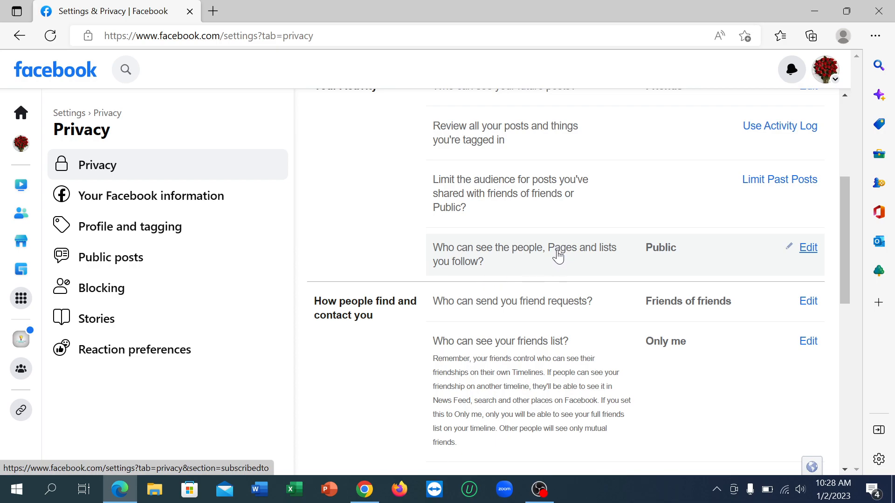
mouse_move(575, 264)
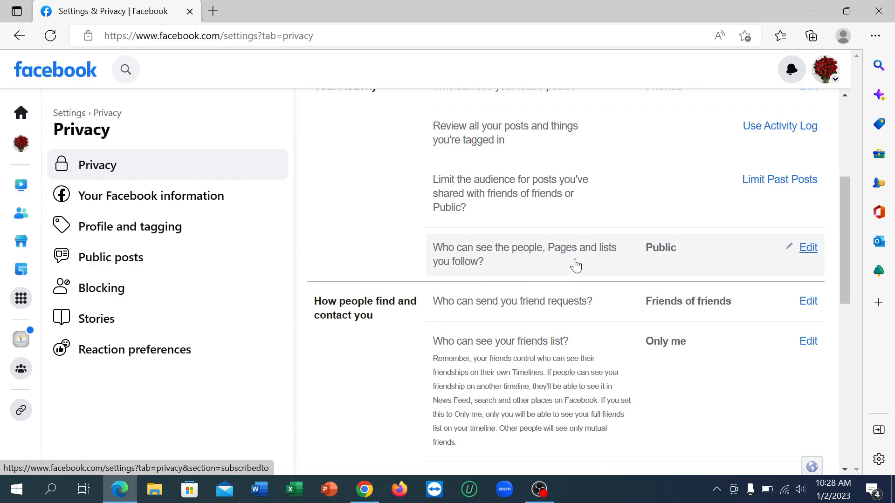
mouse_move(803, 258)
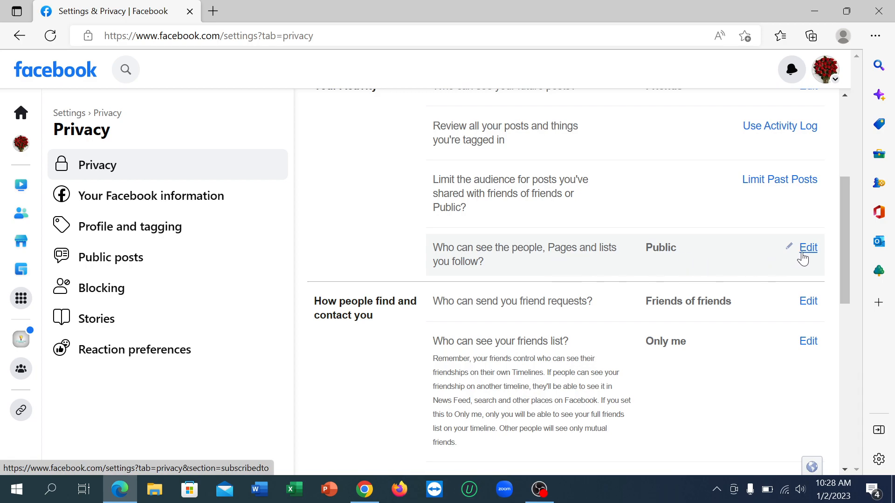
- Change the follow-list visibility audience from Public to Only me
left_click(807, 248)
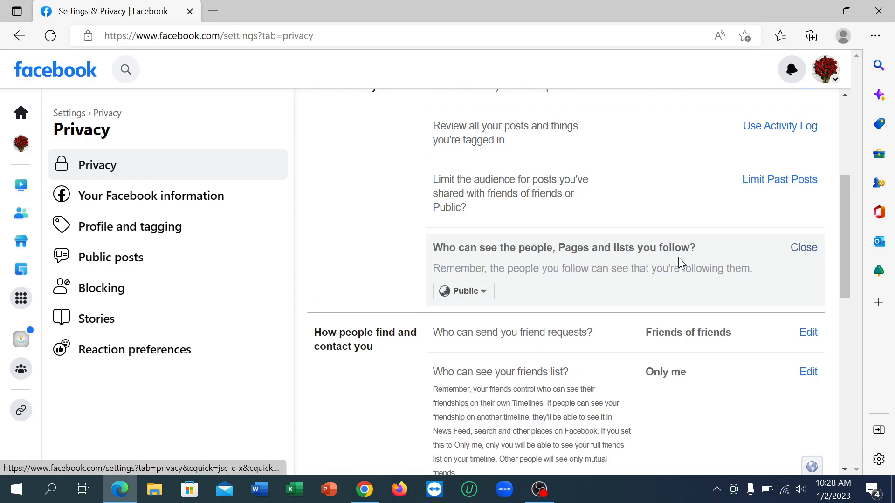
left_click(462, 291)
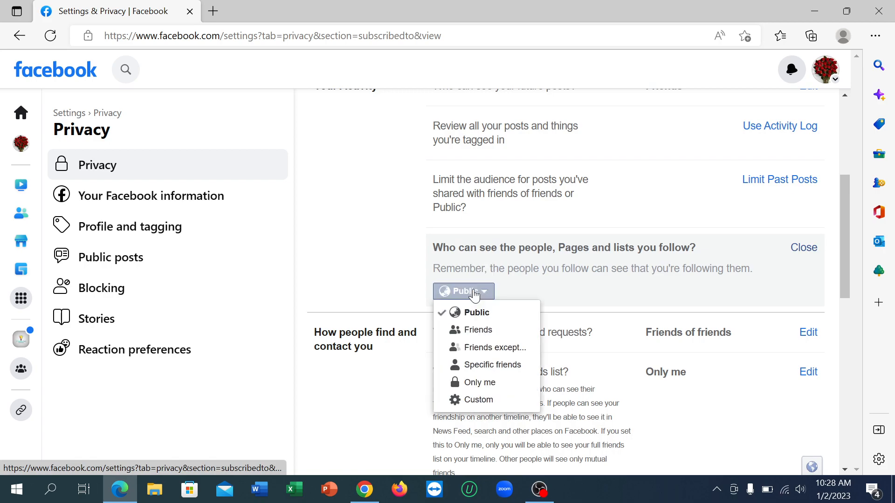
left_click(479, 382)
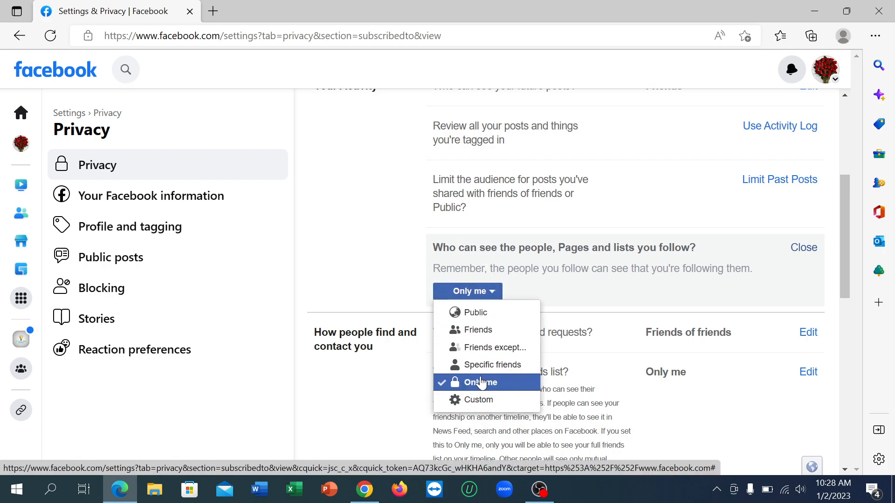
left_click(481, 382)
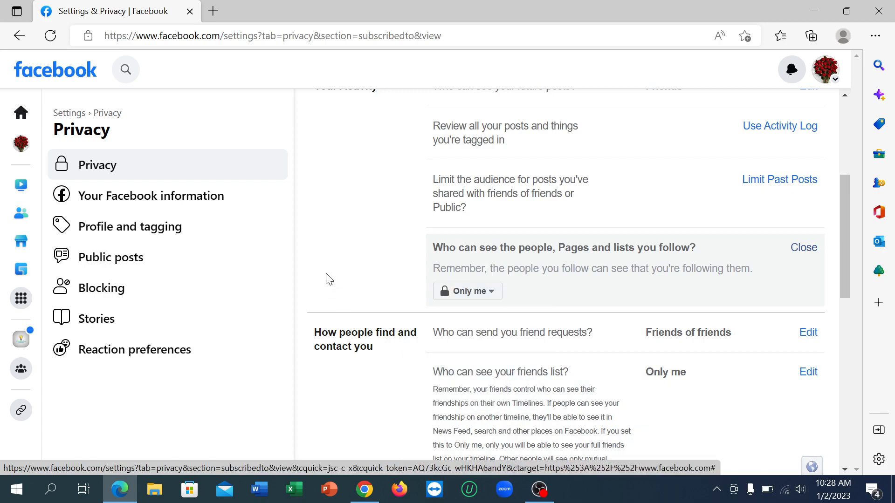